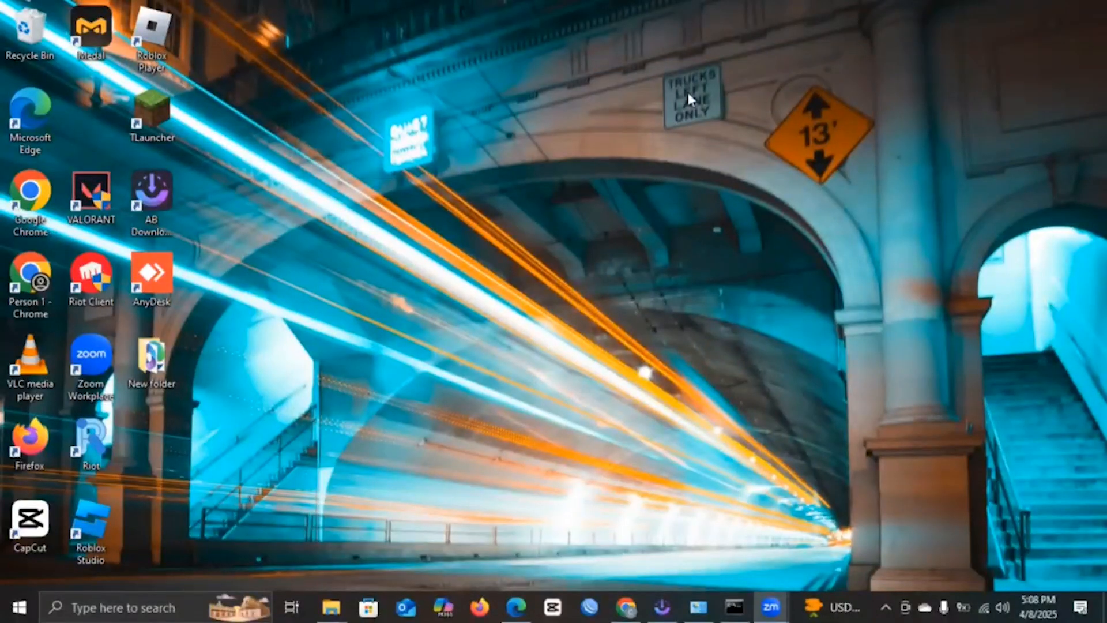
mouse_move(719, 258)
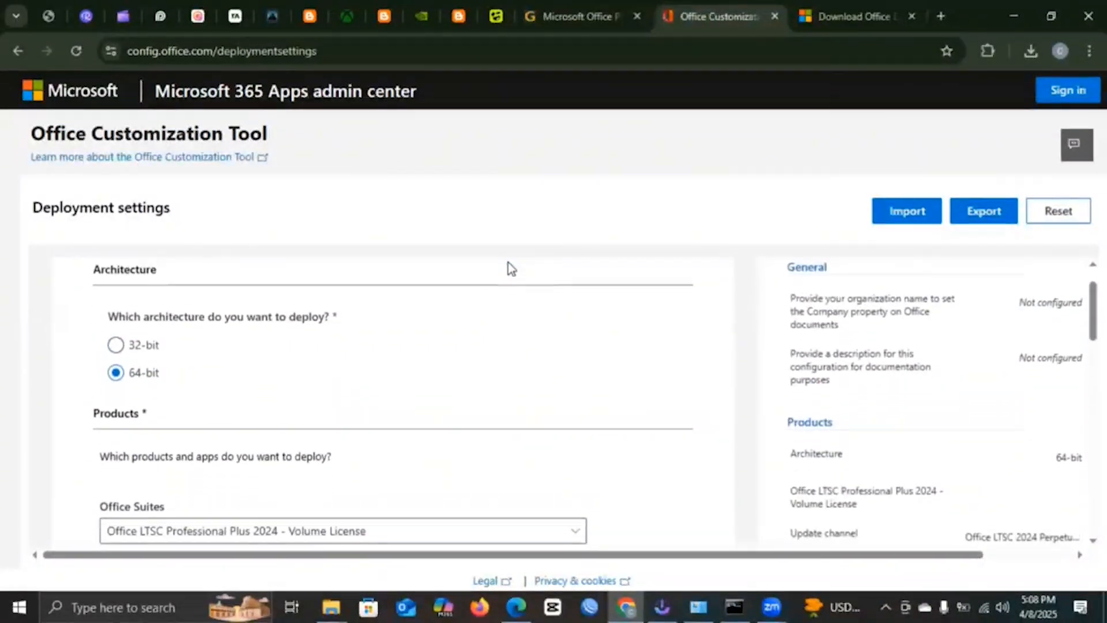
Select Office LTSC Professional Plus 2024 - Volume License, then scroll to the Languages section
scroll("down", 3)
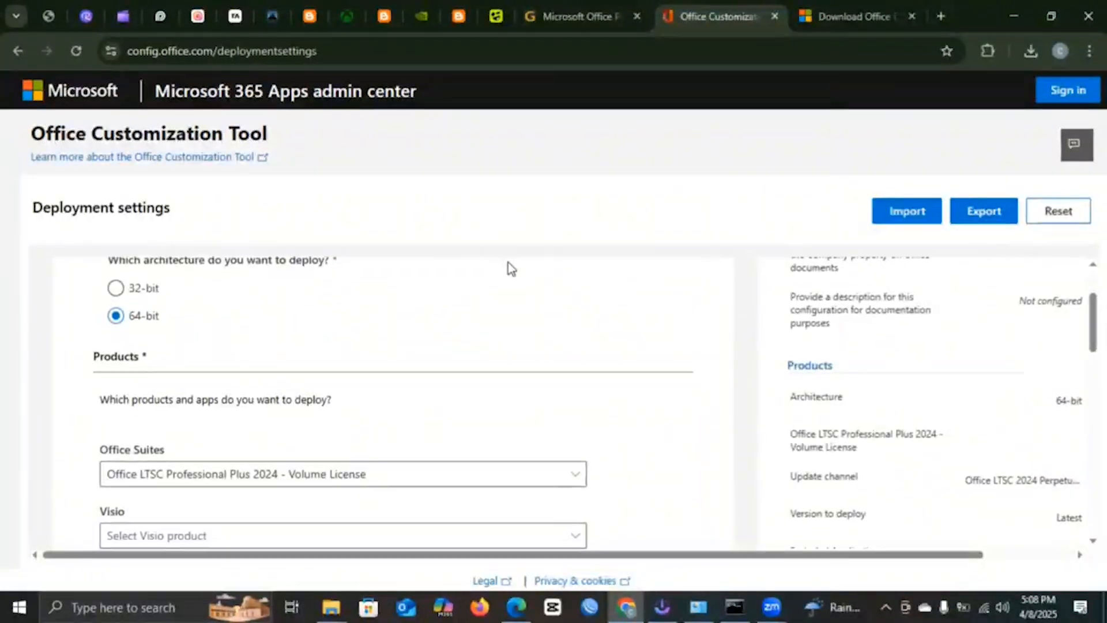
scroll("down", 3)
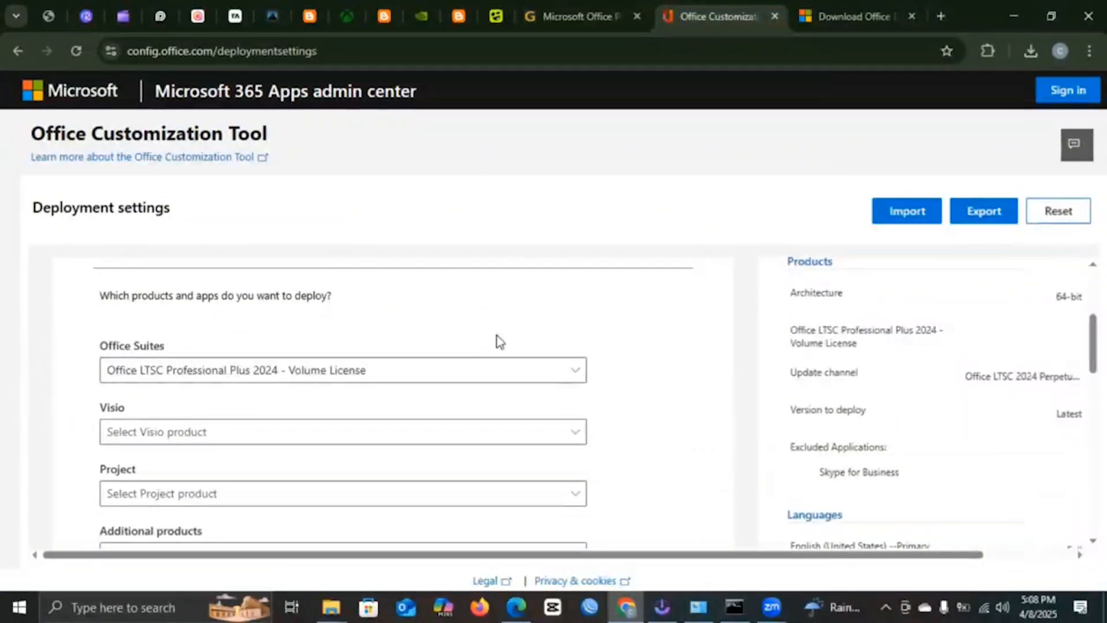
left_click(342, 370)
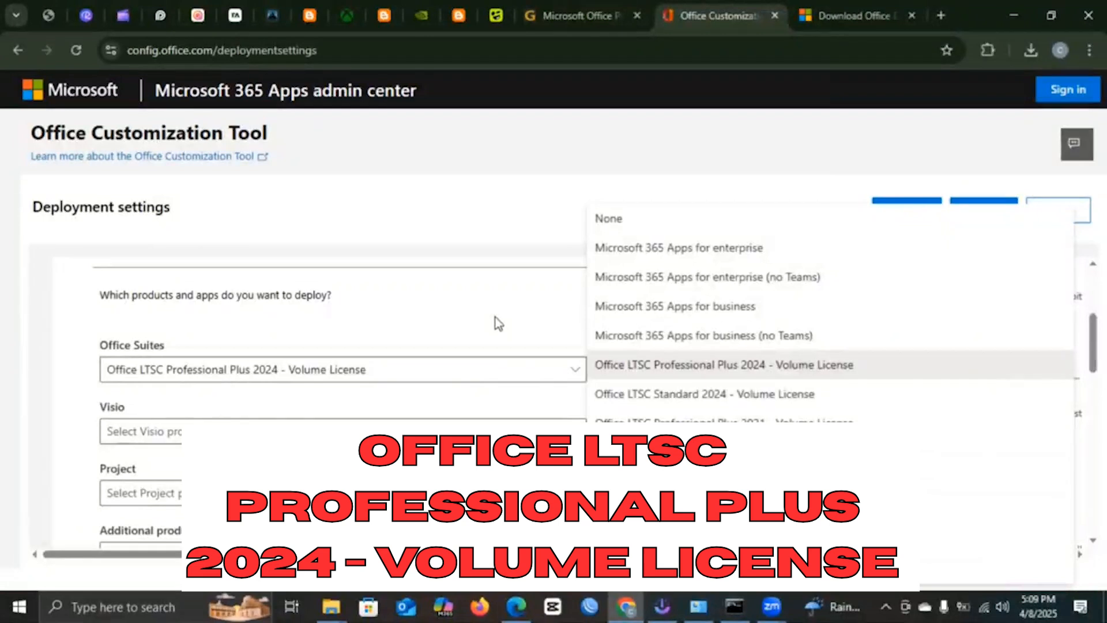
left_click(722, 364)
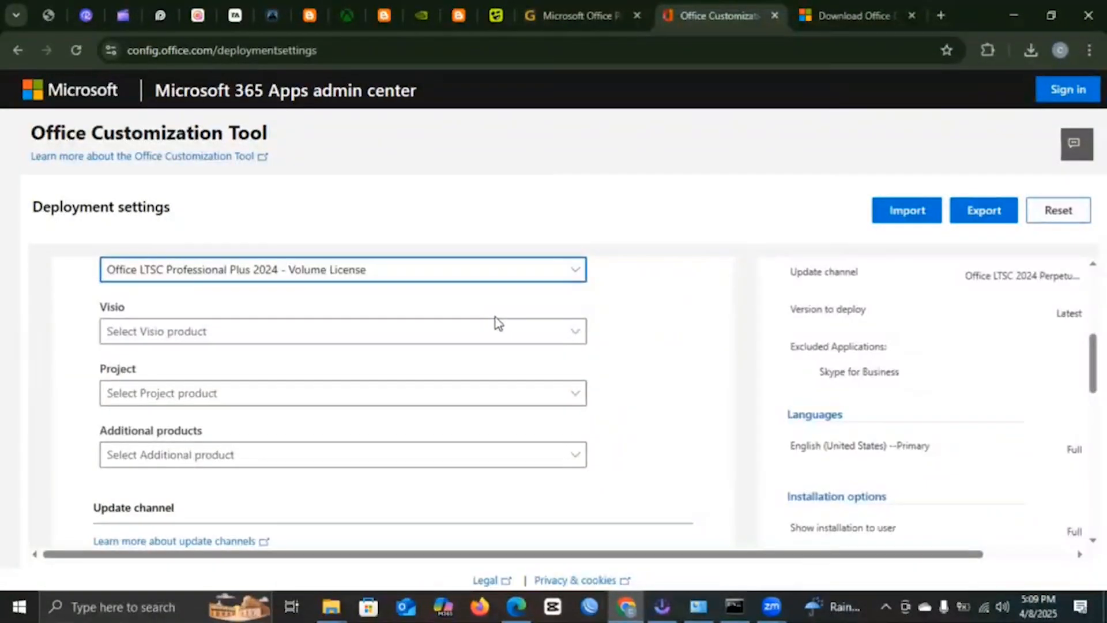
scroll("down", 3)
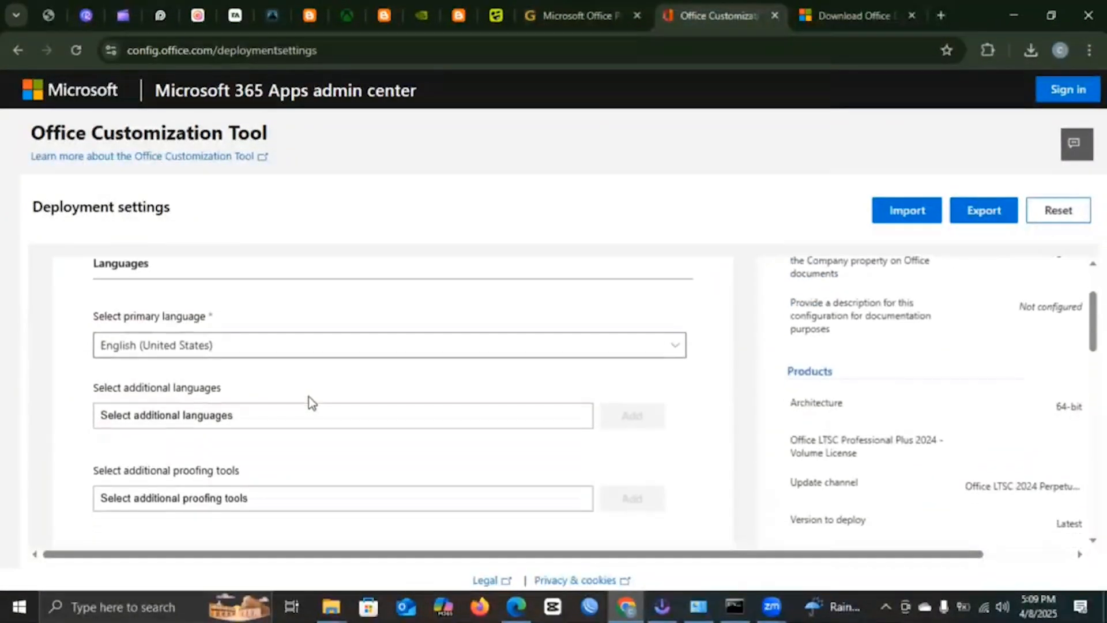
Set Office Open XML formats as the default file format and confirm
scroll("down", 3)
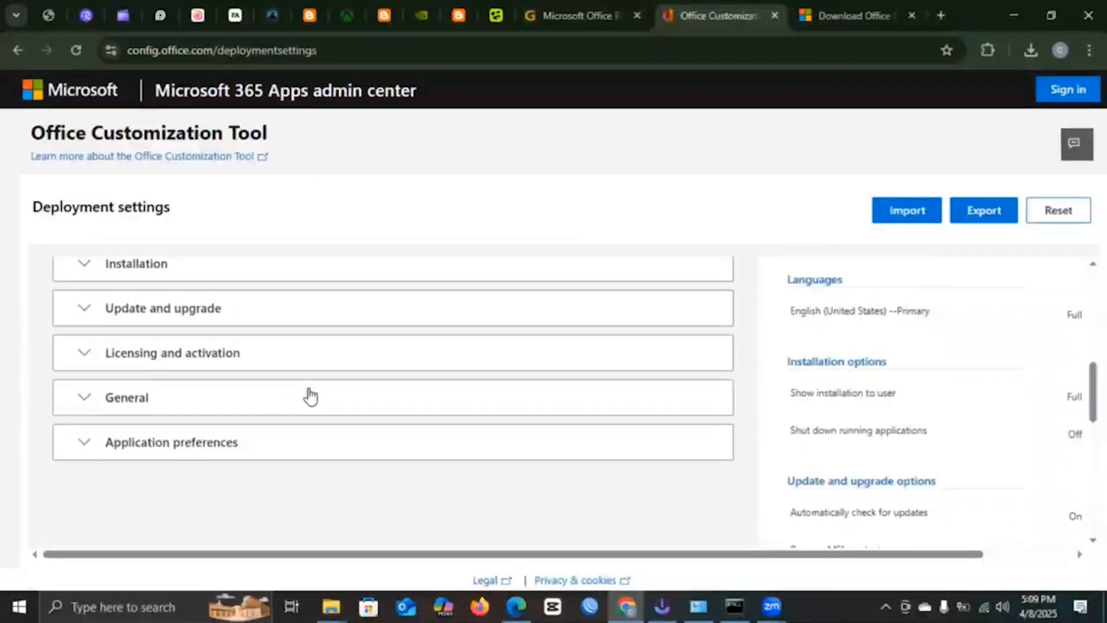
scroll("down", 3)
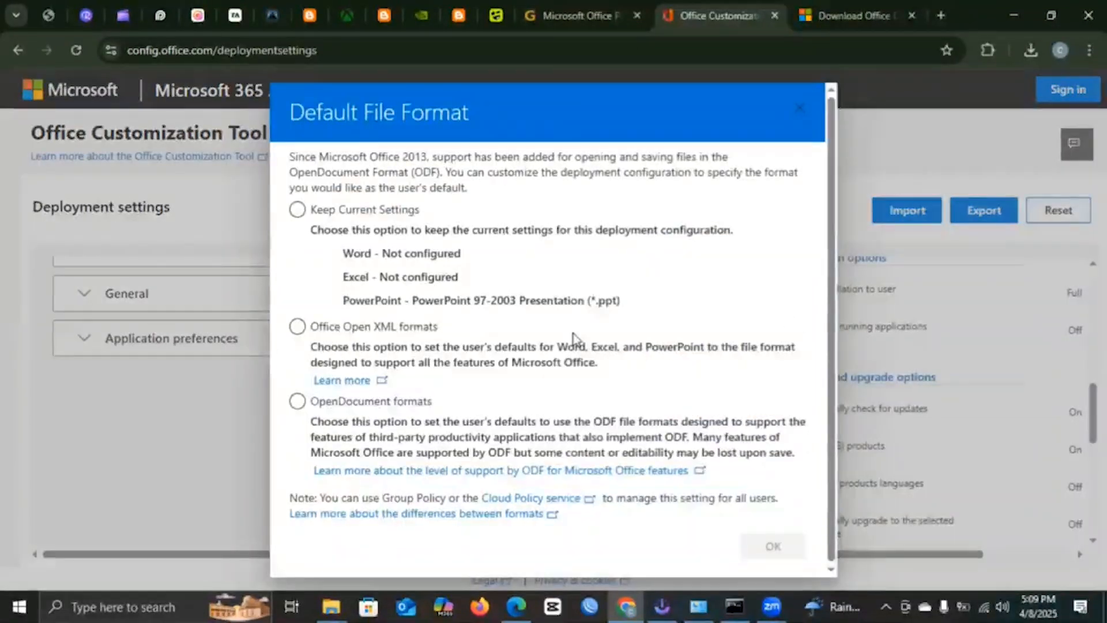
left_click(298, 326)
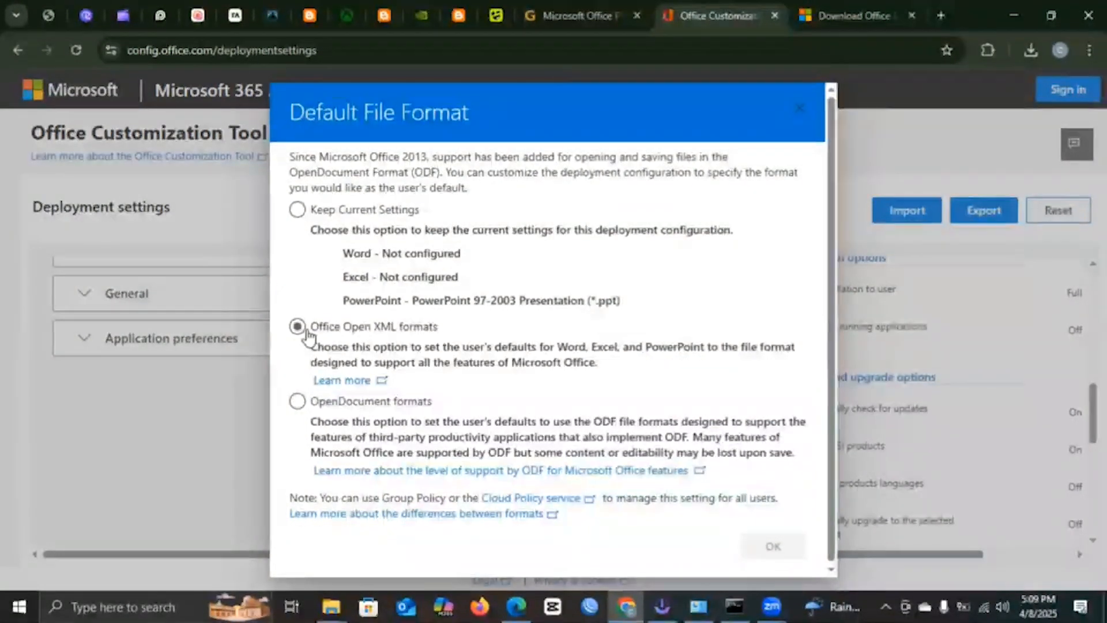
left_click(298, 326)
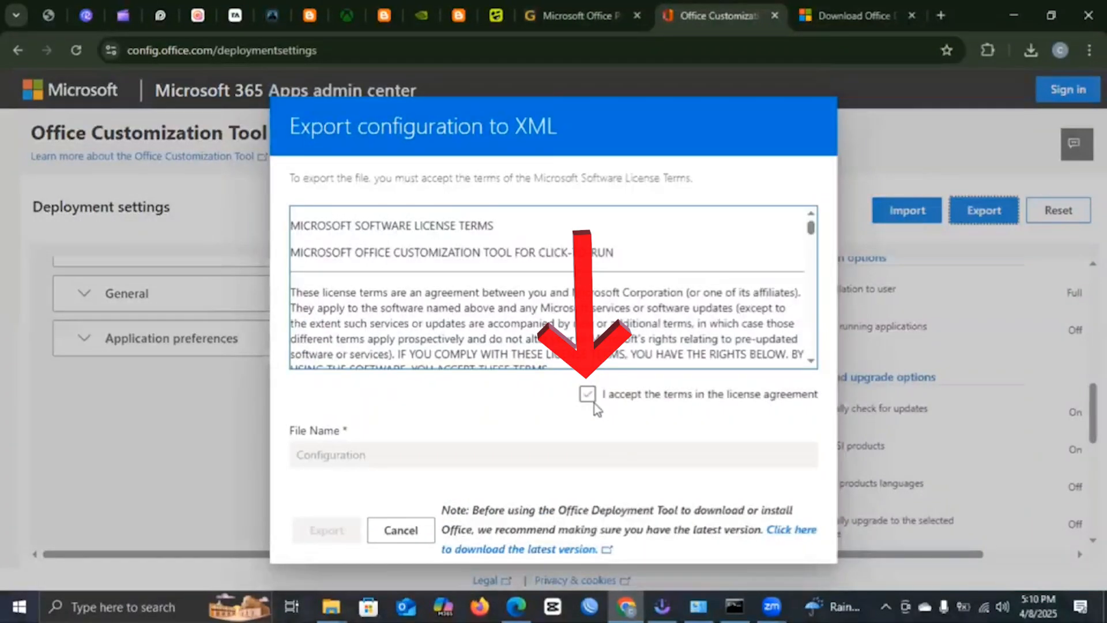
Accept the license terms and export the configuration as Configuration.xml
left_click(587, 393)
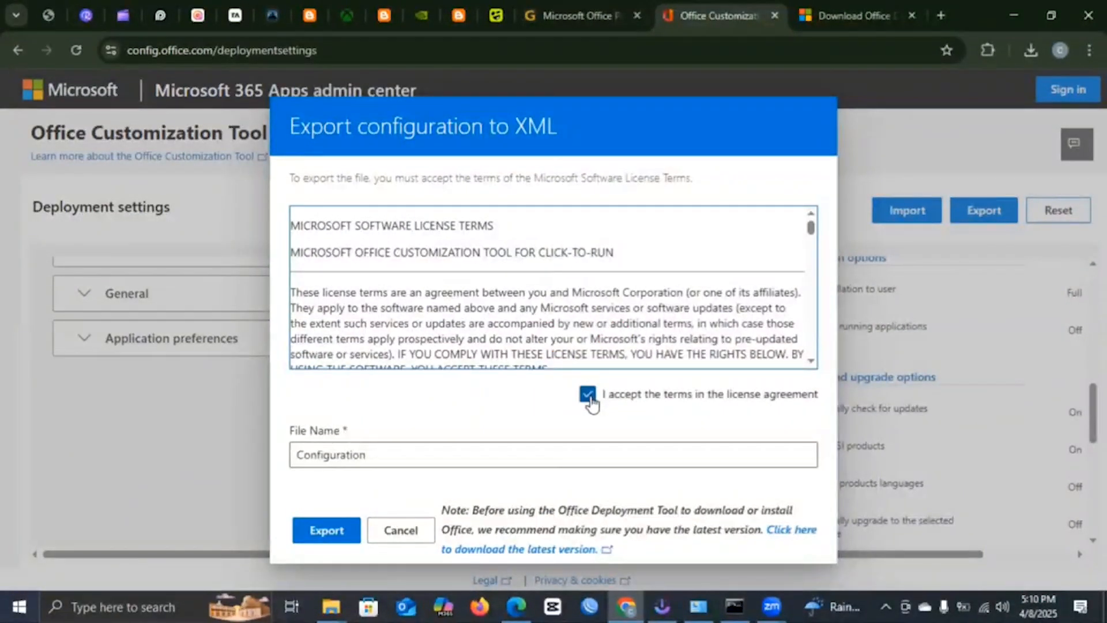
left_click(325, 530)
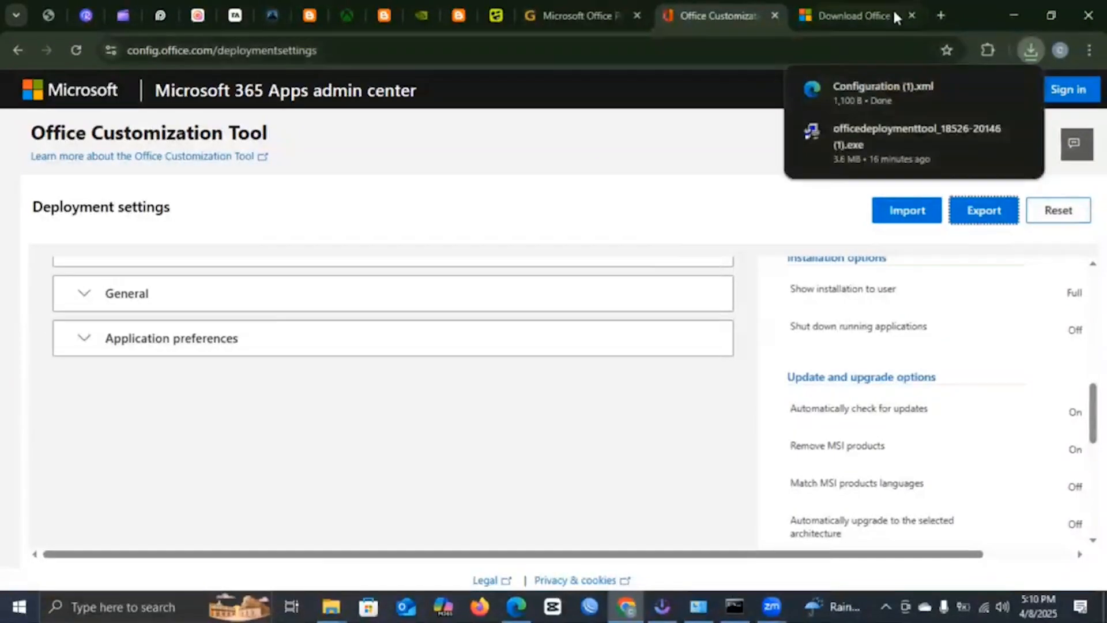
left_click(941, 15)
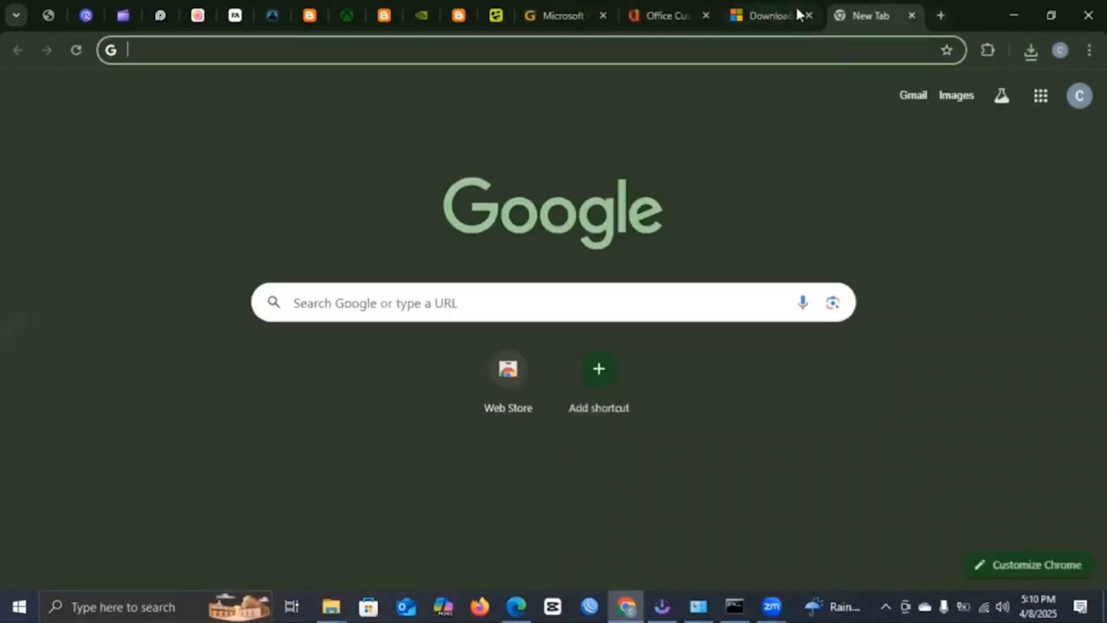
Switch to the Chrome tab showing the Office Deployment Tool download page
left_click(762, 15)
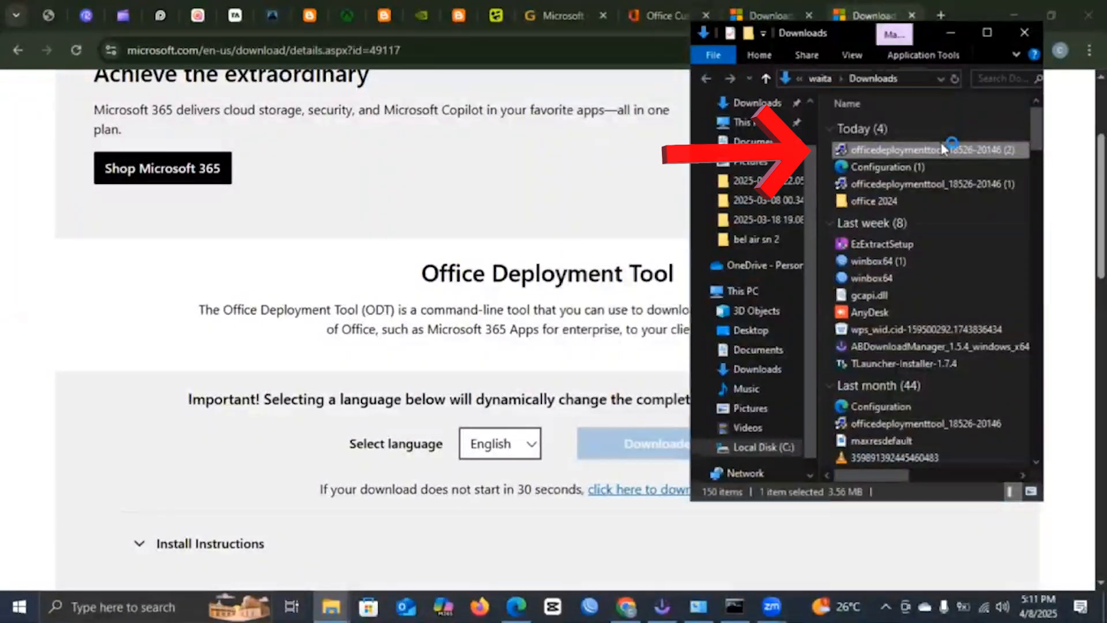
Run officedeploymenttool, accept the license, and extract into Desktop > New folder (2)
double_click(917, 150)
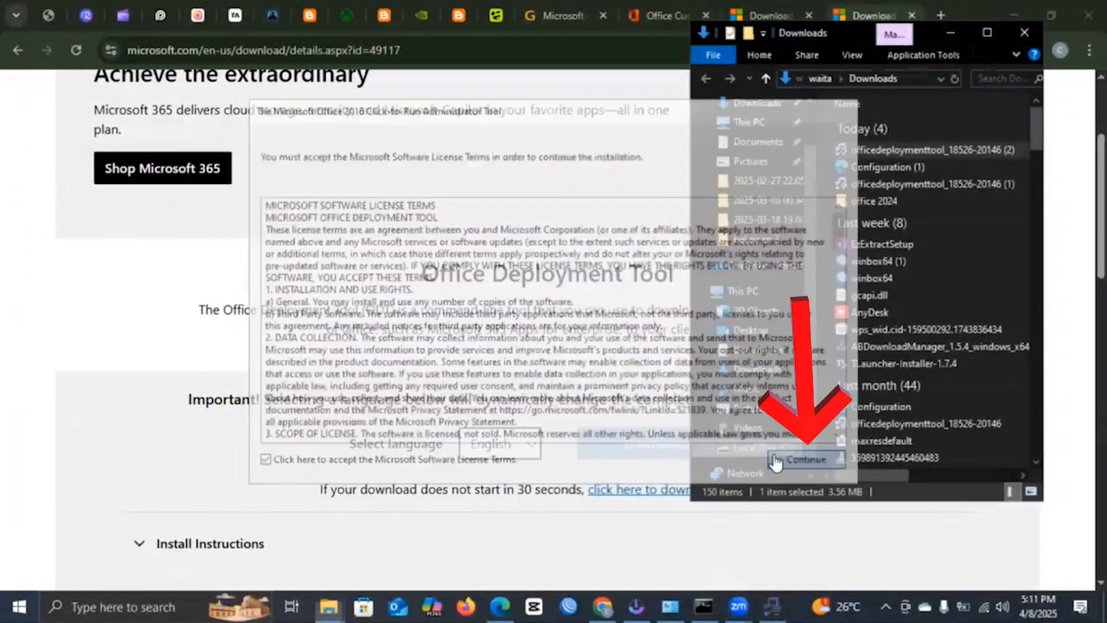
left_click(804, 460)
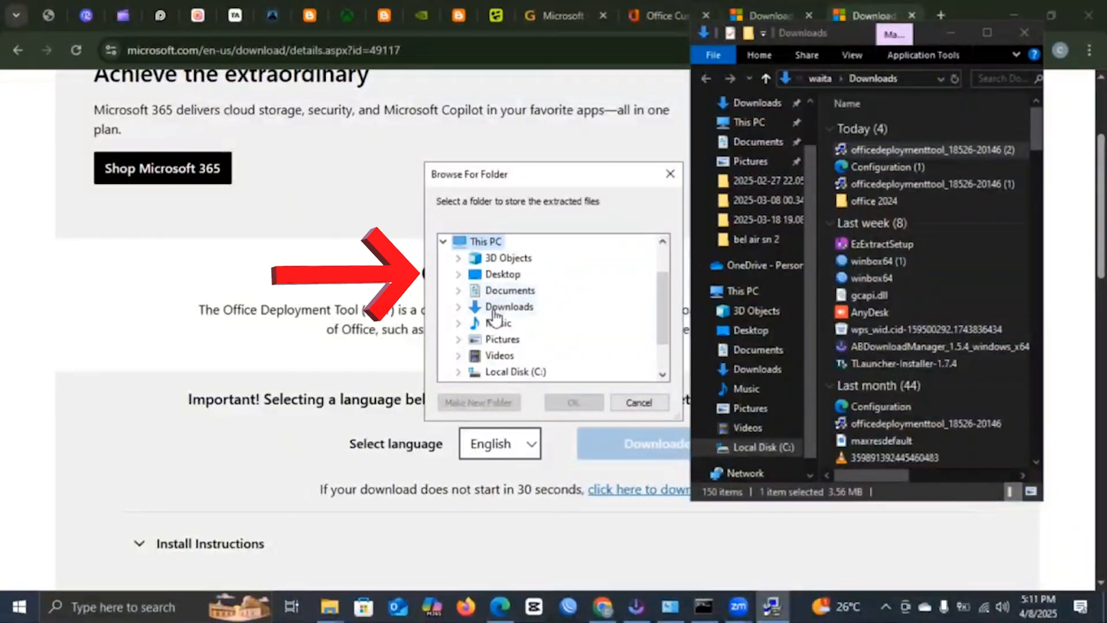
left_click(478, 403)
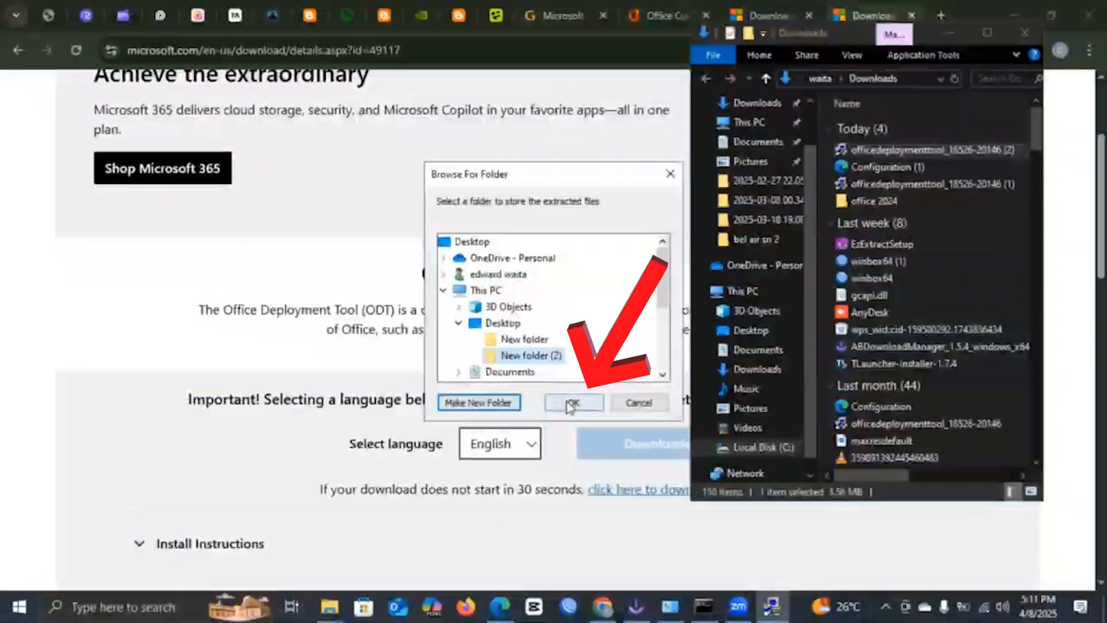
left_click(572, 401)
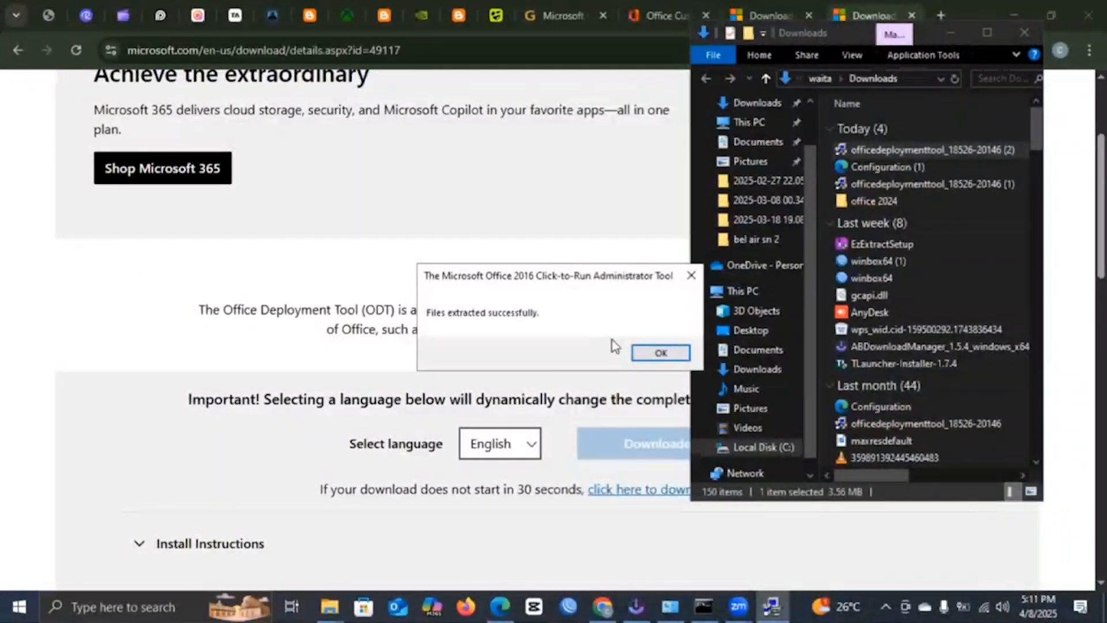
left_click(659, 352)
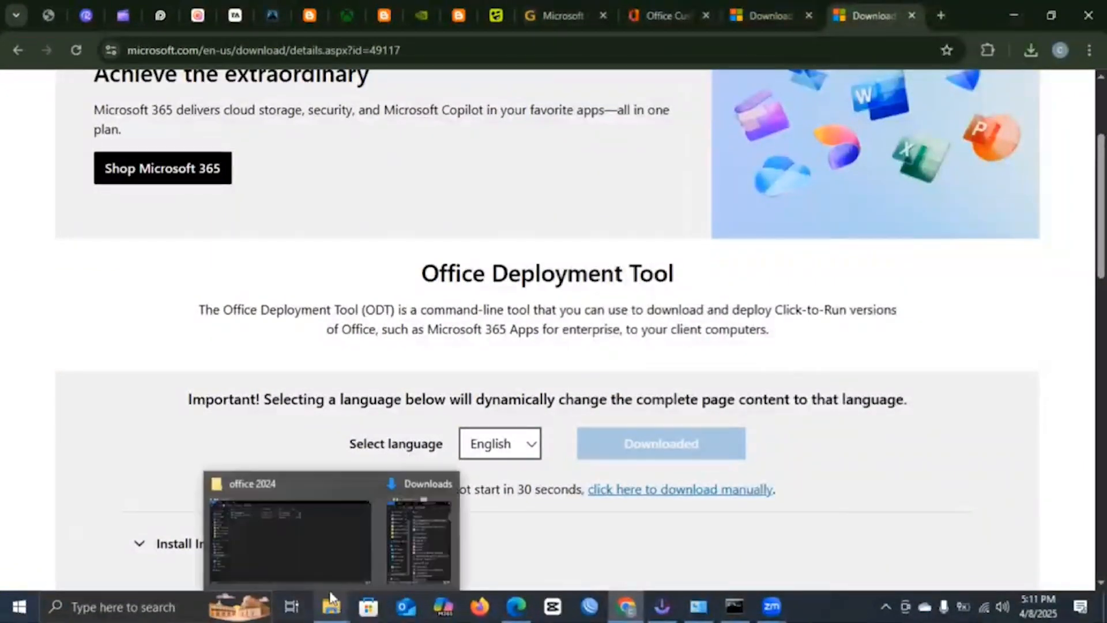
Paste the extracted setup files into Documents > office 2024 in File Explorer
left_click(331, 606)
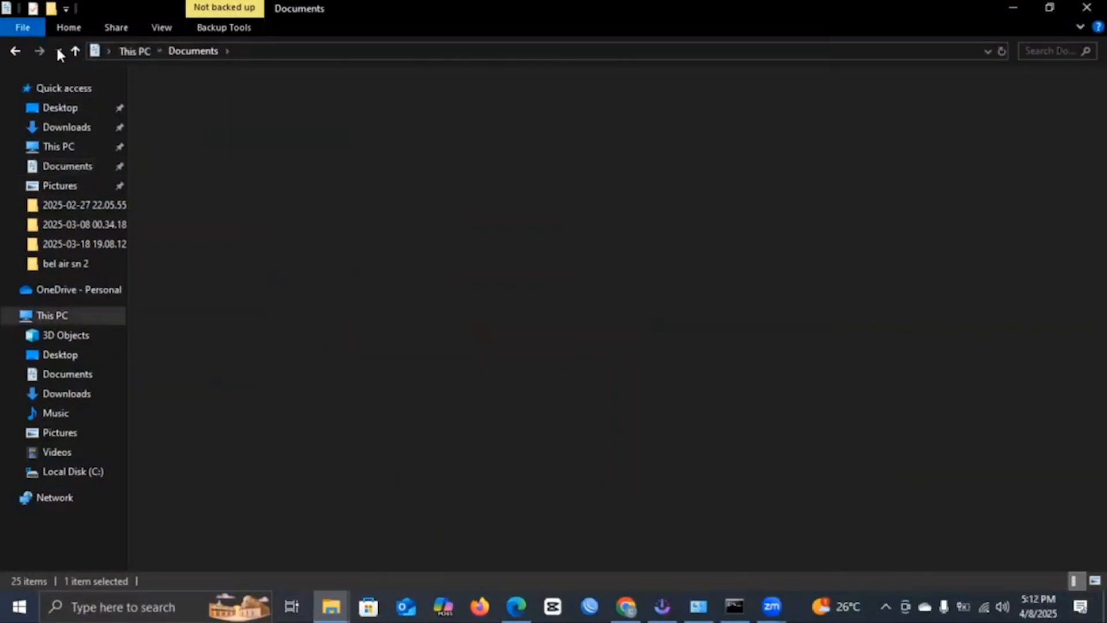
left_click(75, 50)
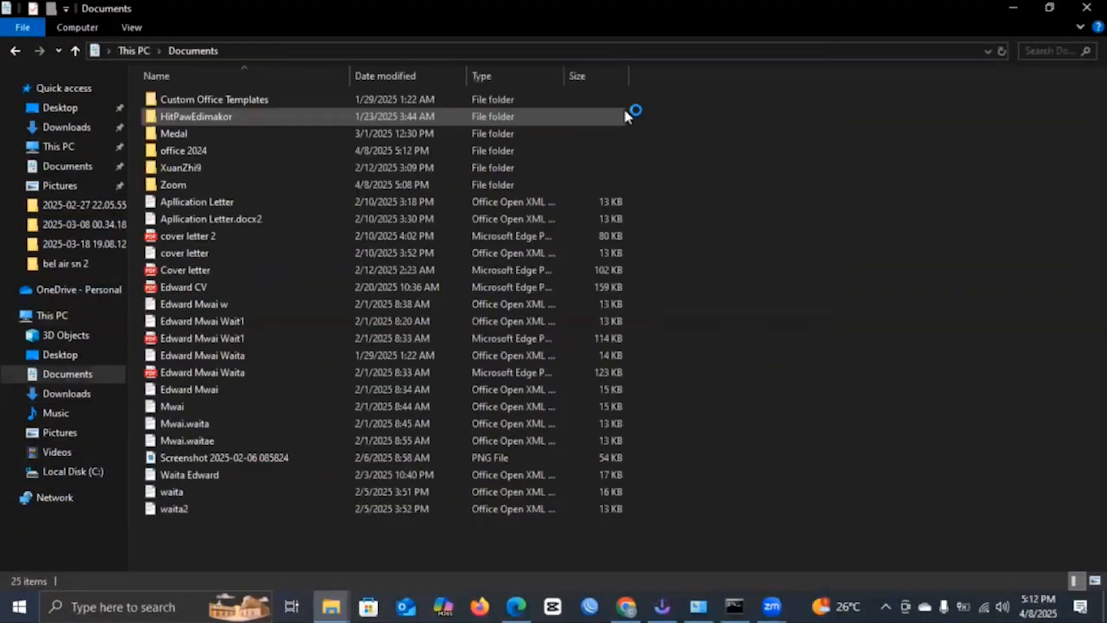
double_click(183, 150)
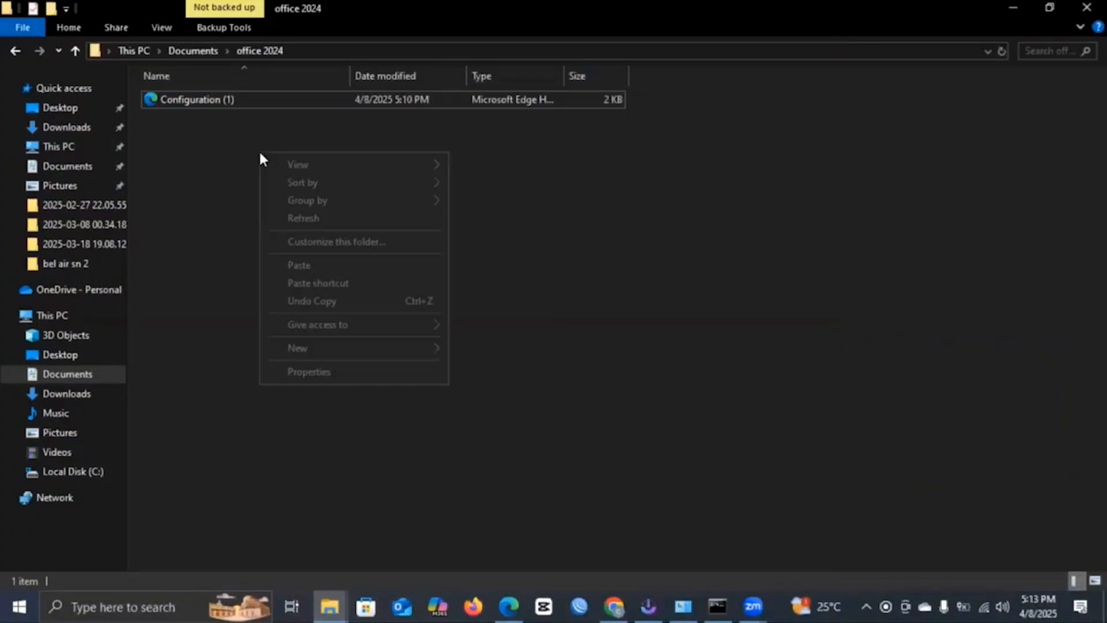
left_click(299, 265)
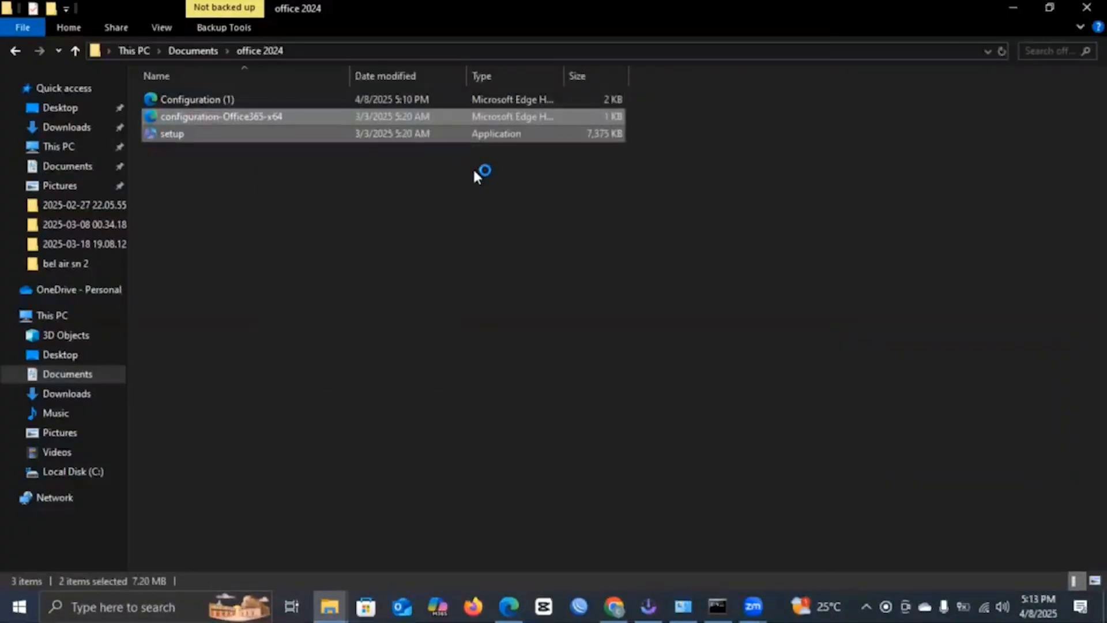
mouse_move(300, 483)
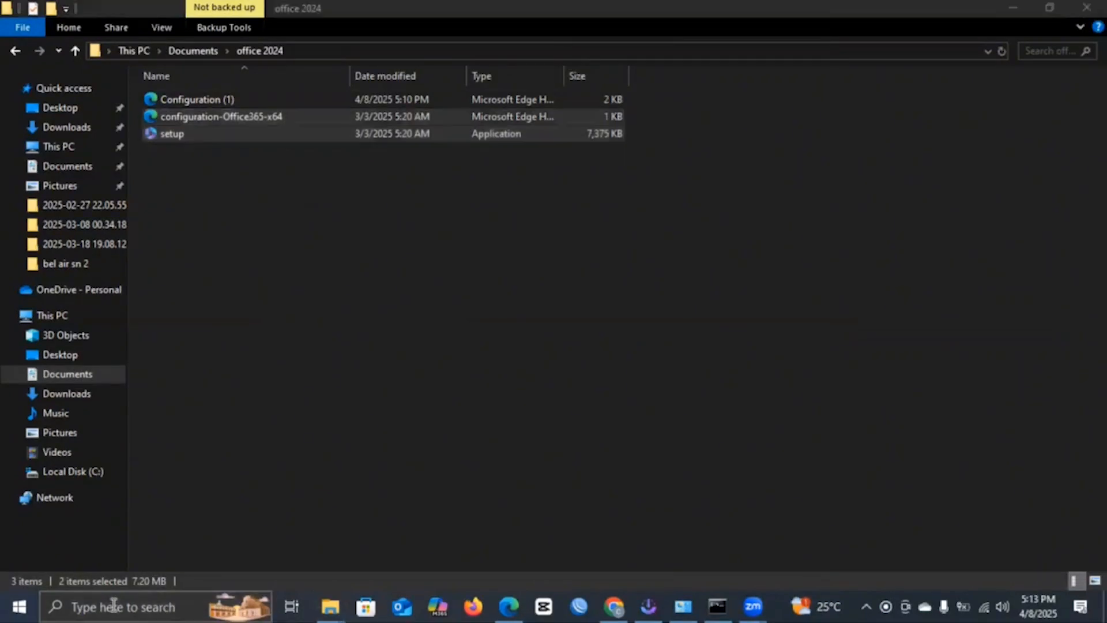
left_click(124, 606)
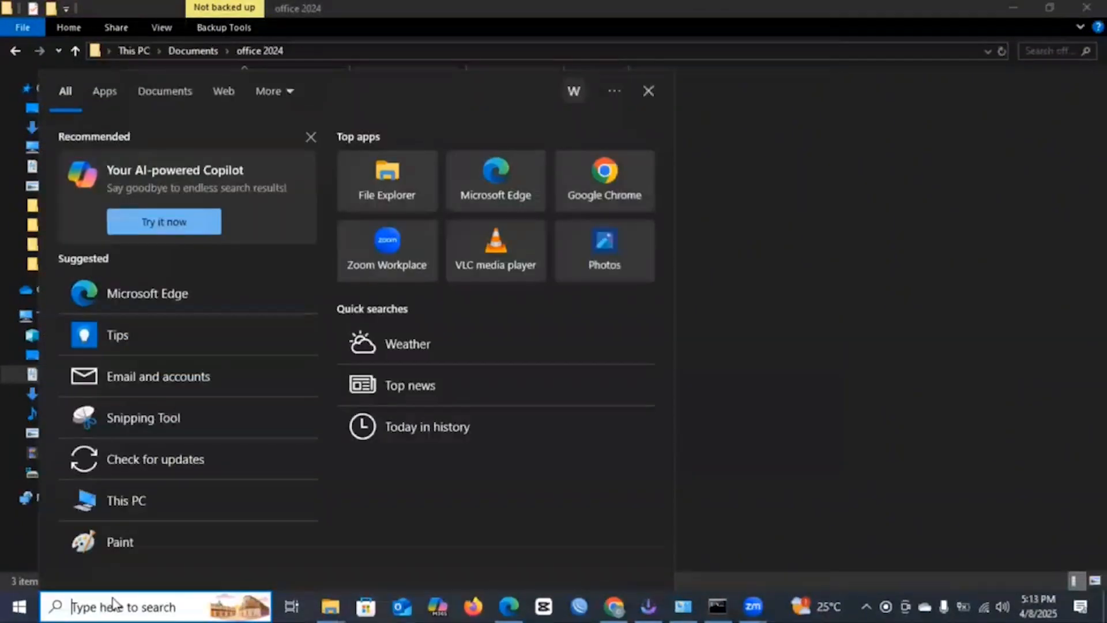
type("cm")
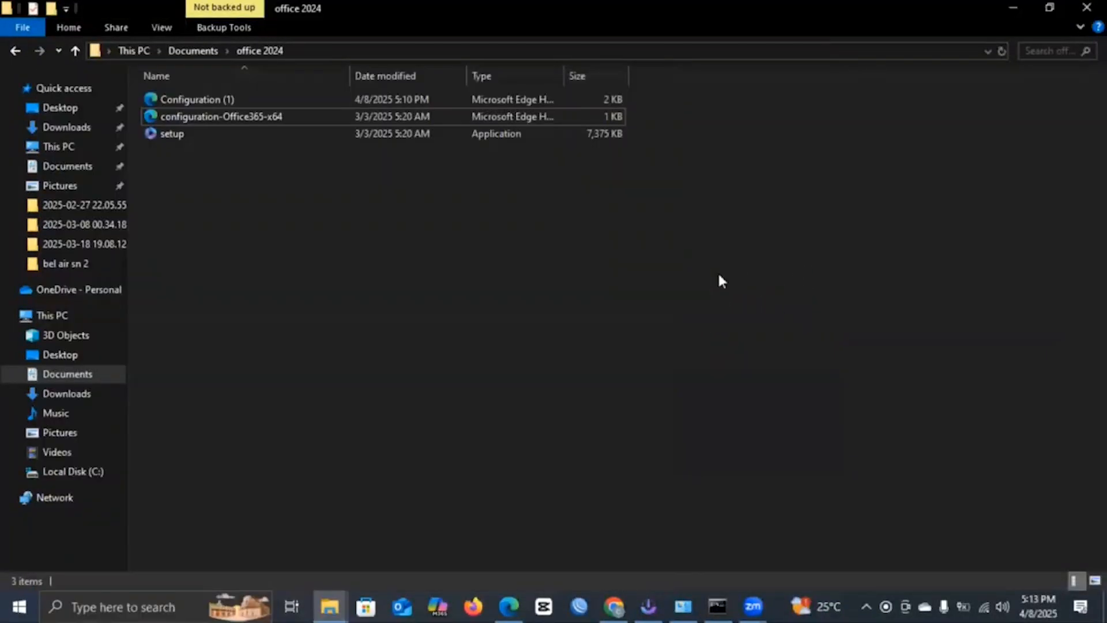
left_click(716, 606)
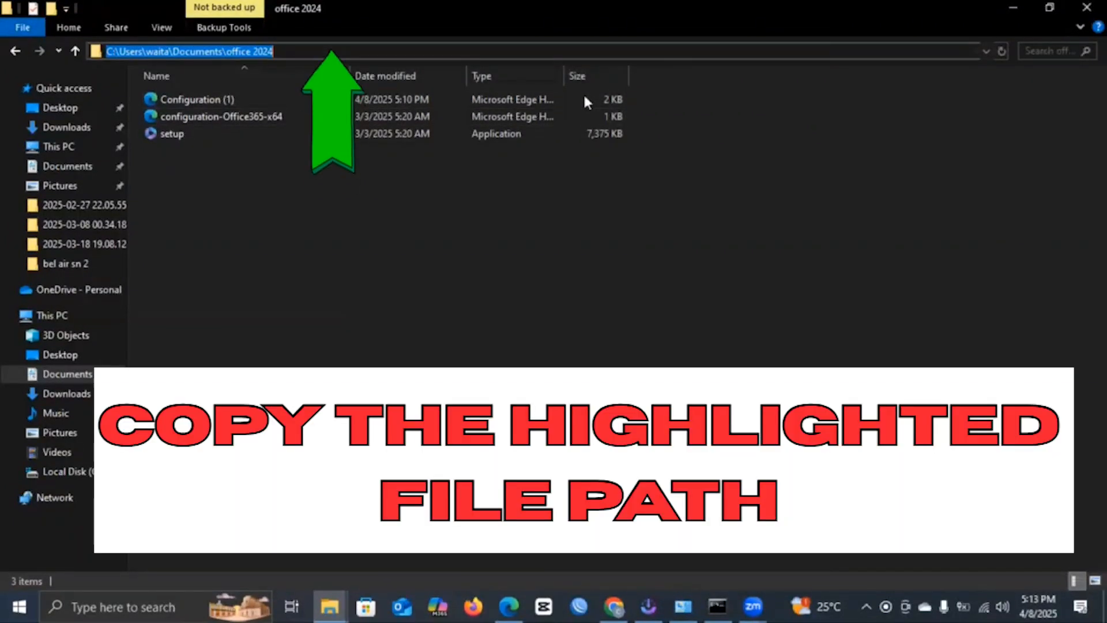
Copy the office 2024 folder path from the File Explorer address bar
right_click(187, 50)
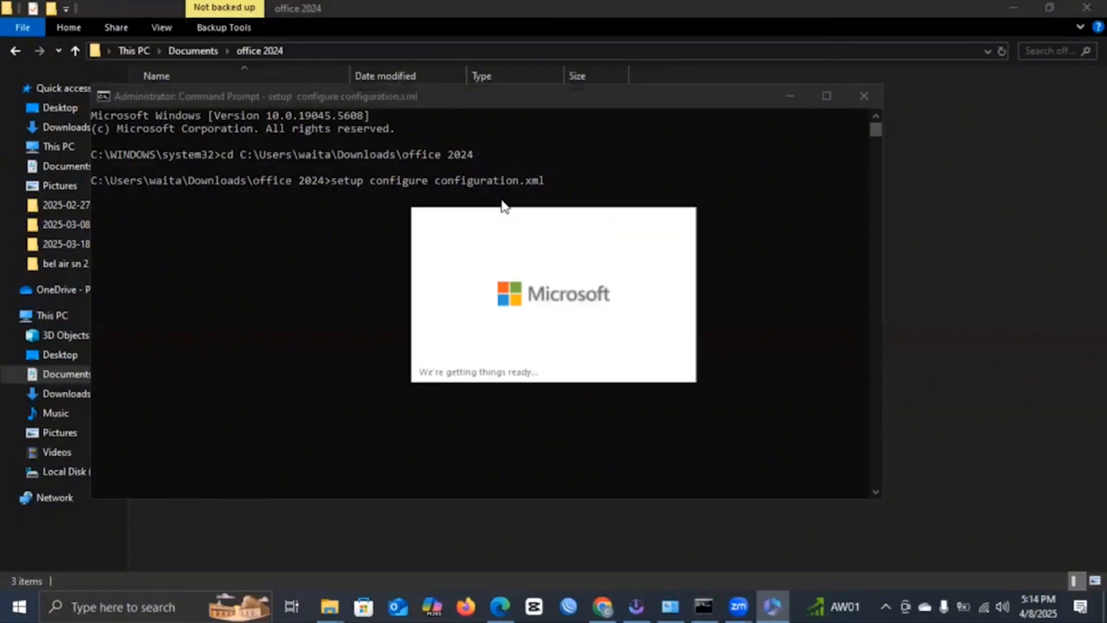
mouse_move(746, 255)
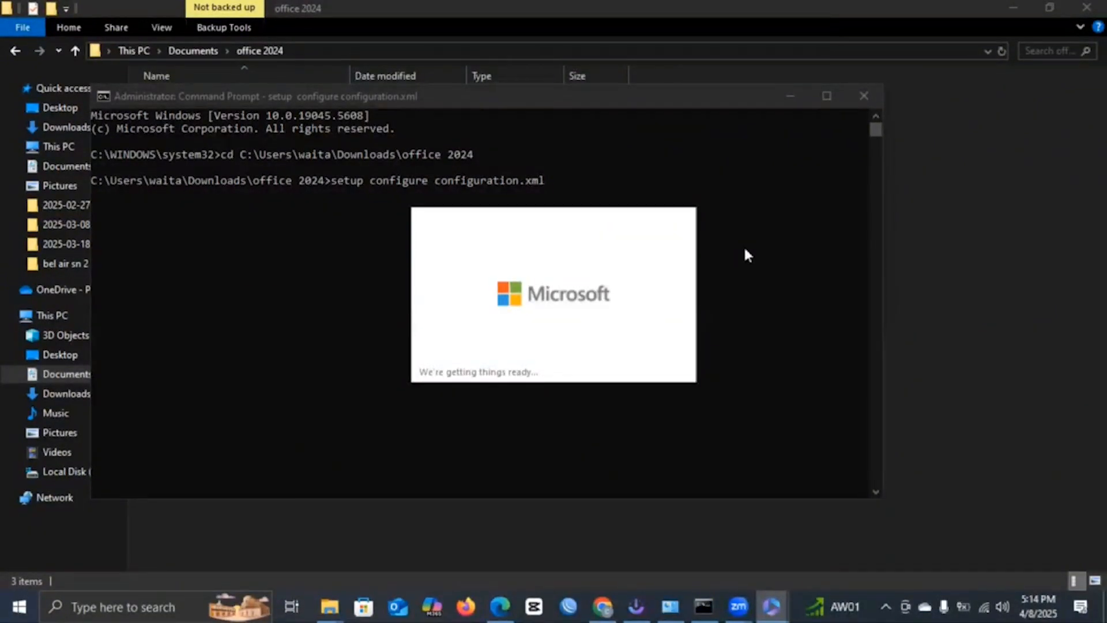
mouse_move(805, 132)
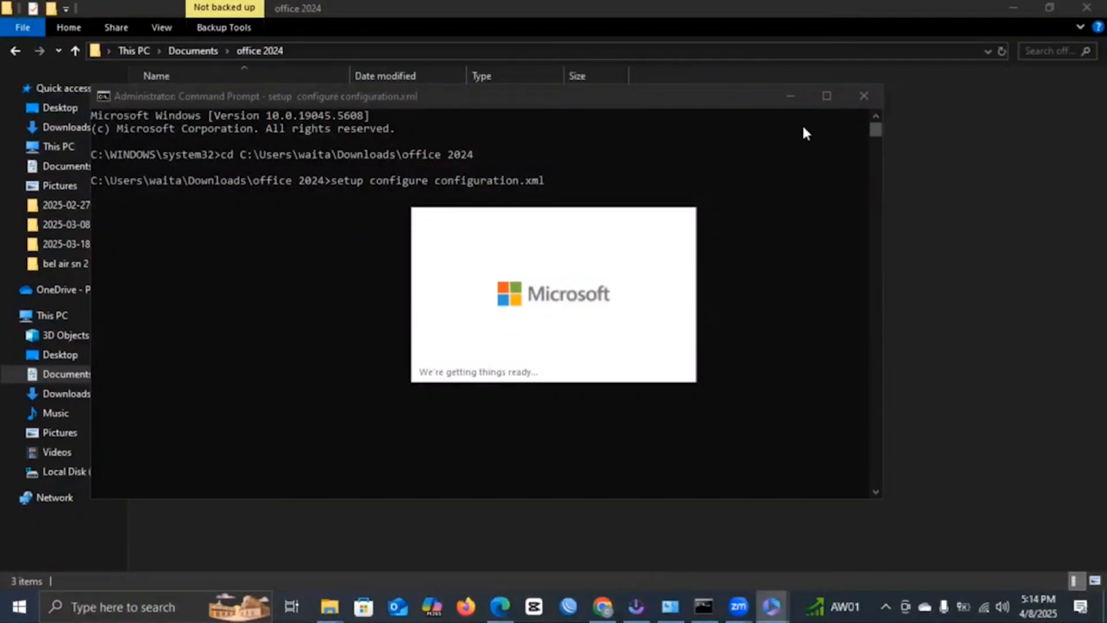
mouse_move(798, 116)
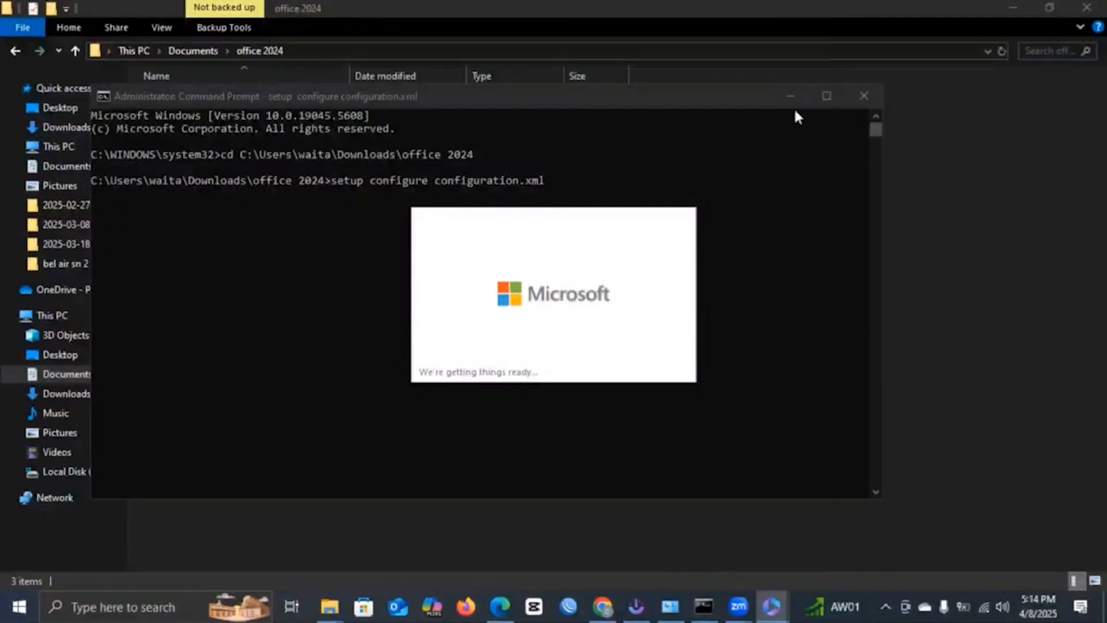